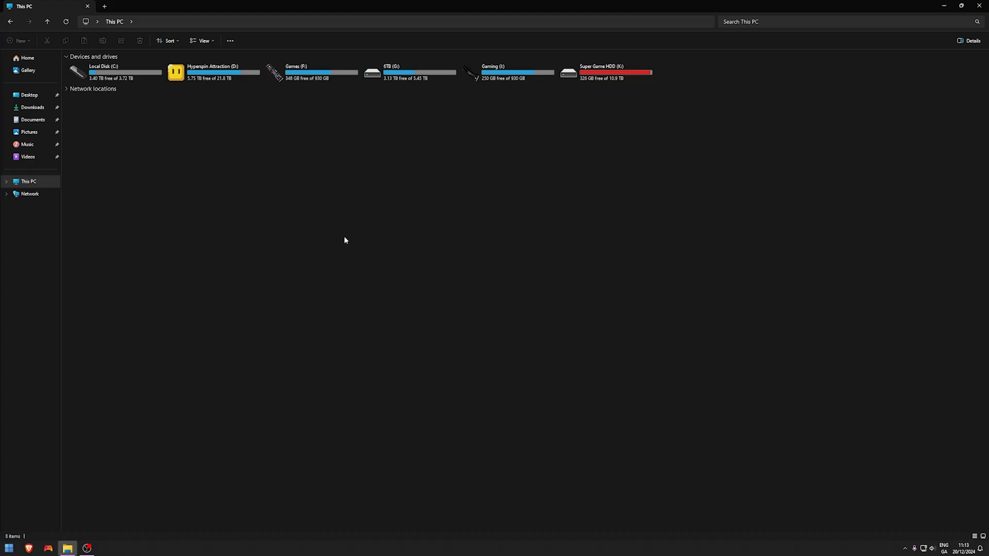
mouse_move(356, 237)
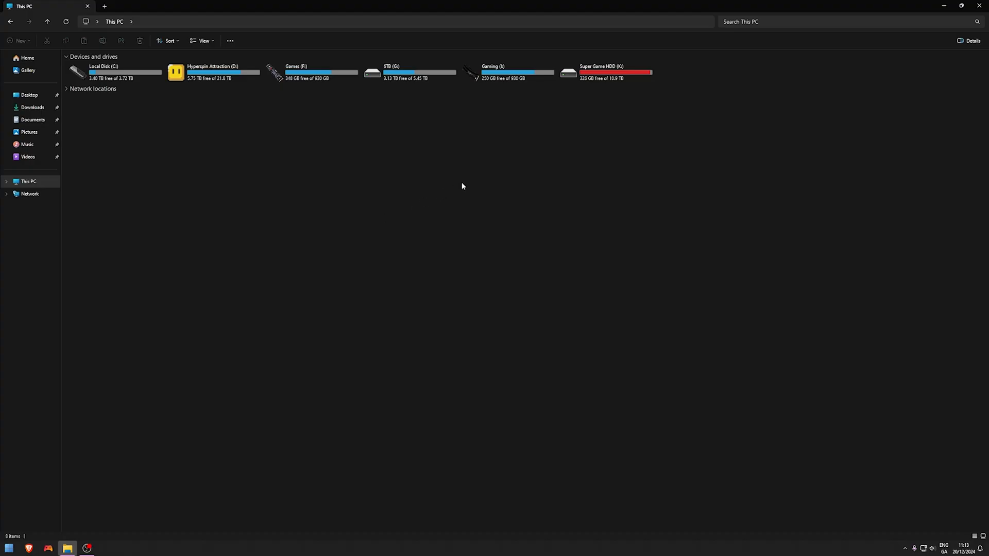
Step: Browse into Super Game HDD (K:), then CORE - TYPE R and its collections folder
click(605, 72)
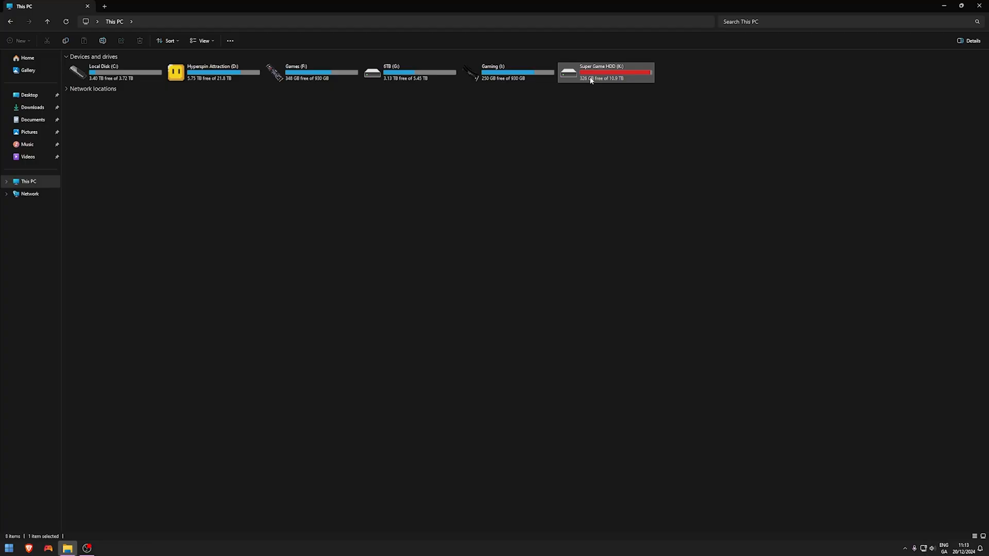
double_click(605, 72)
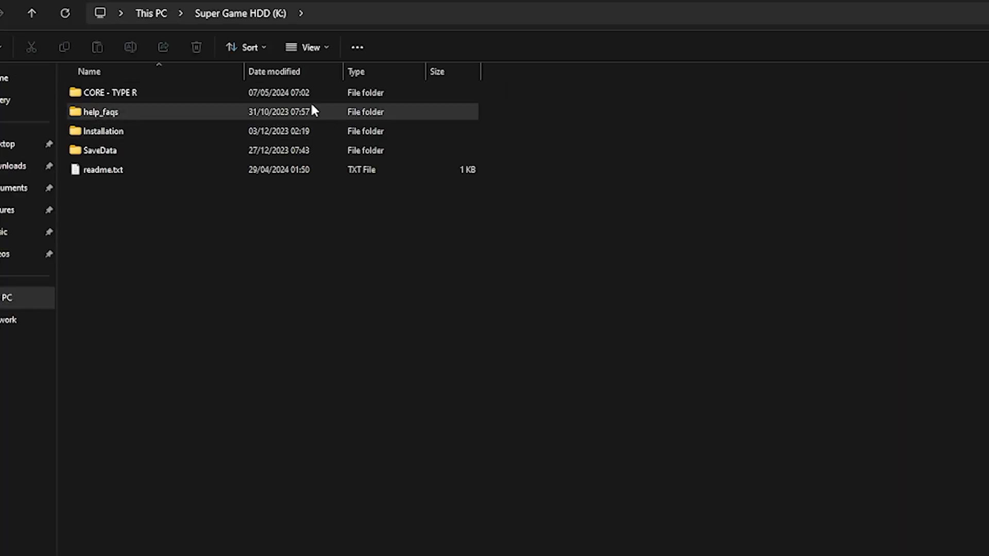
click(107, 91)
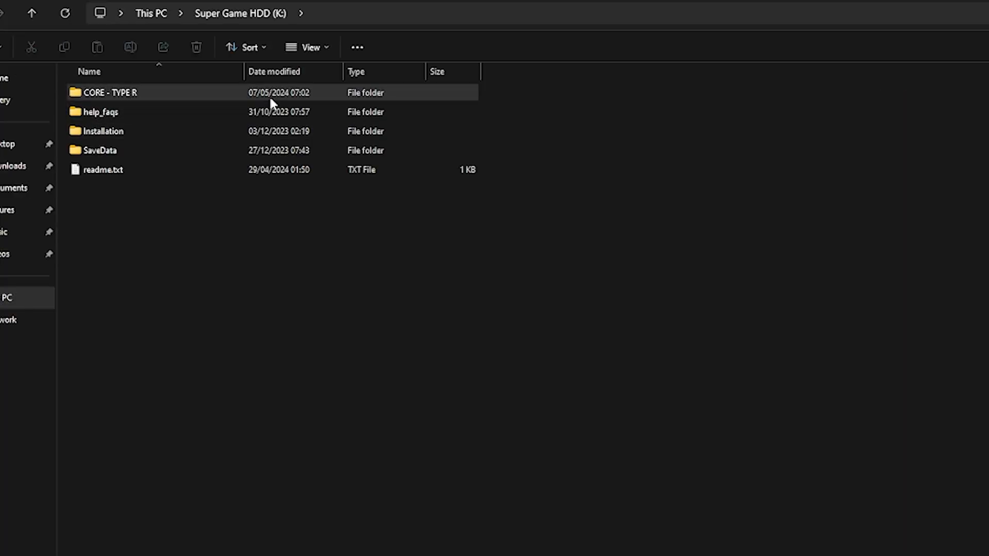
double_click(109, 92)
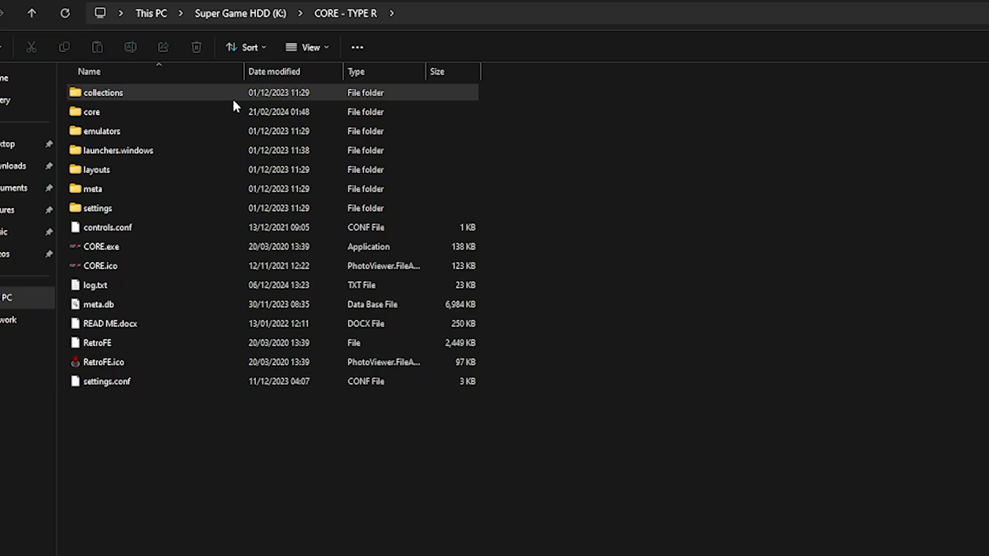
double_click(100, 92)
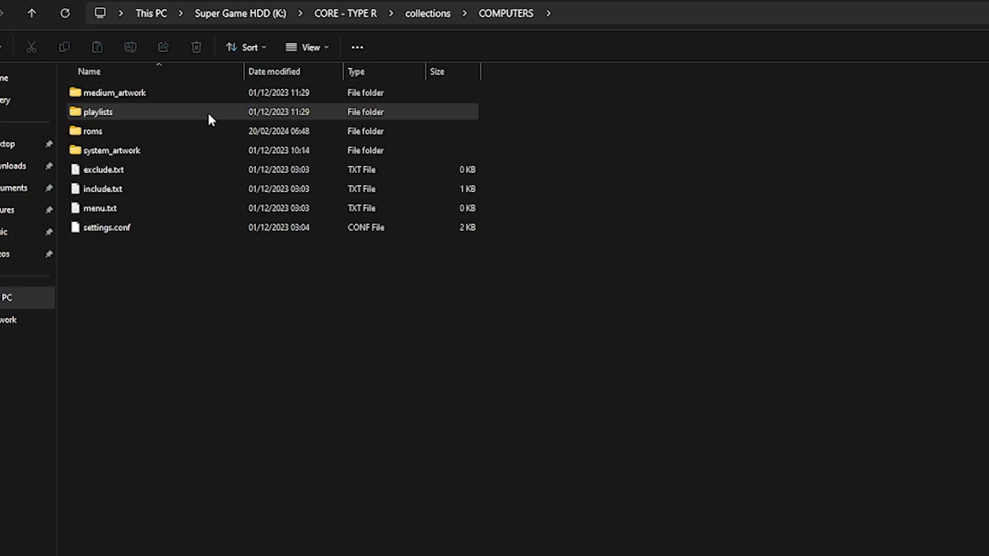
Step: Continue through roms, Hyperspin TeknoParrot and emulators into the TeknoParrot emulator folder
double_click(93, 131)
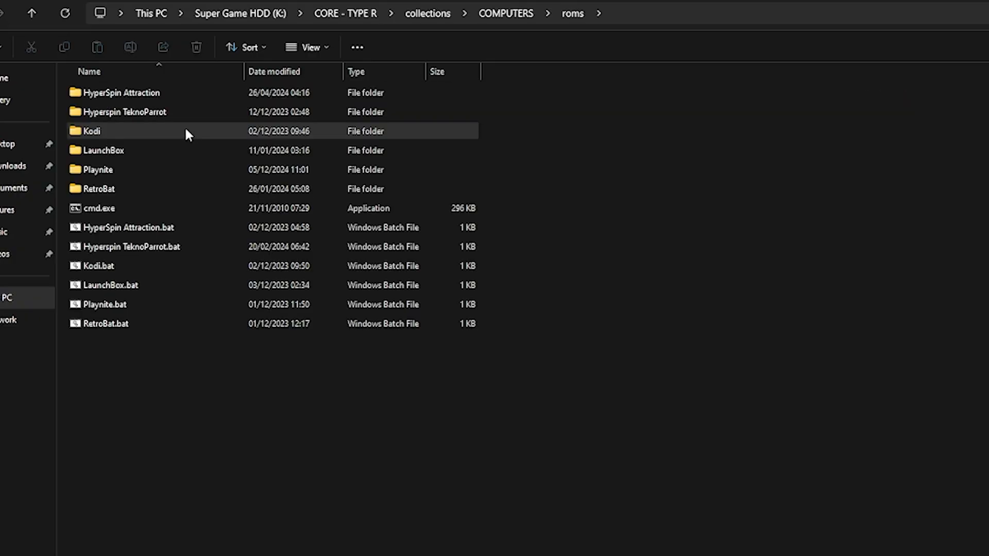
double_click(126, 111)
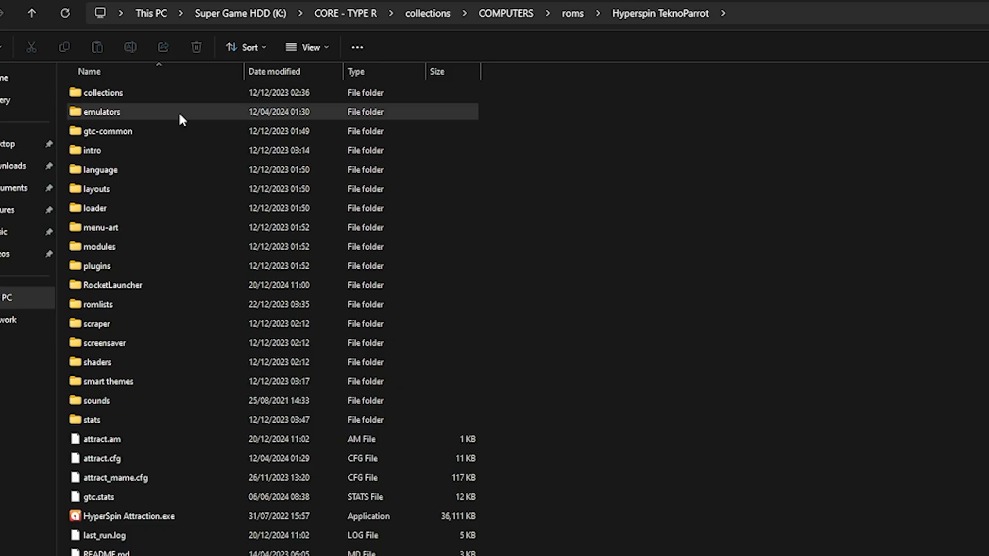
double_click(101, 111)
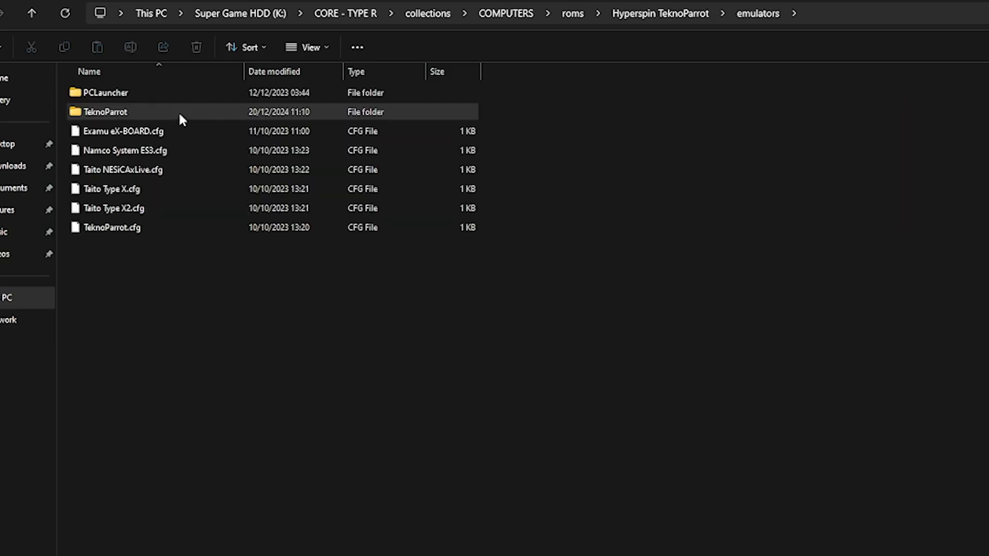
double_click(105, 111)
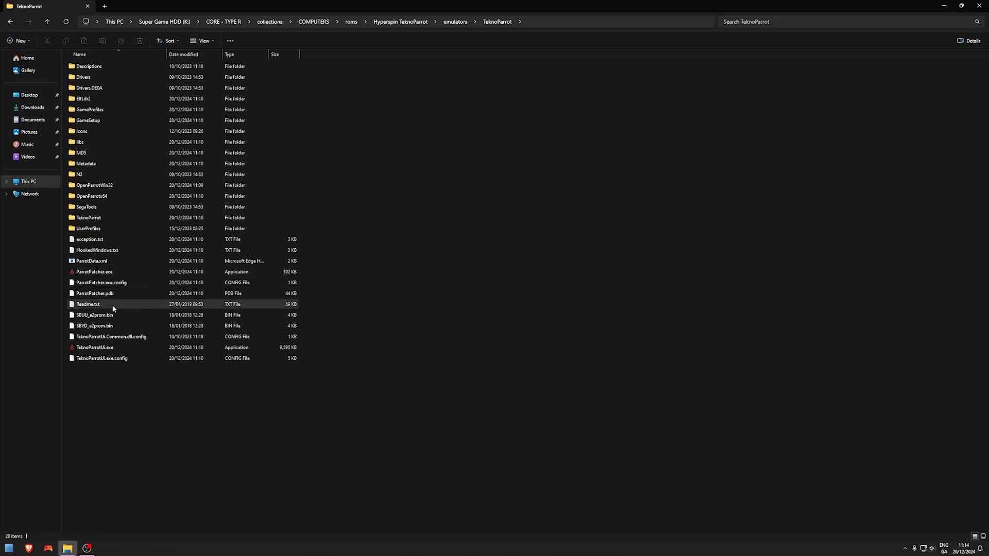
Step: Launch TeknoParrotUI.exe and select Batman to show its Raw Thrills PC Based details
click(94, 347)
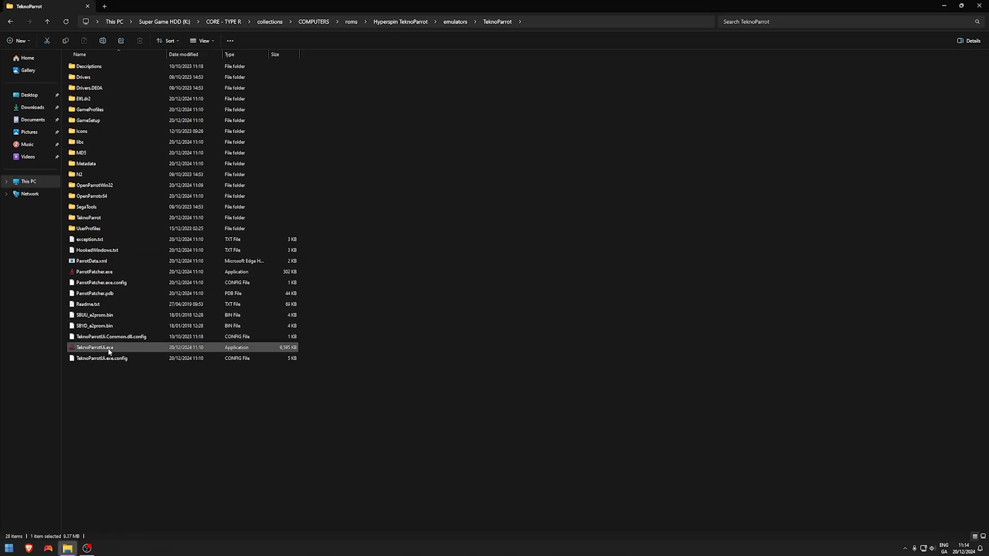
double_click(95, 347)
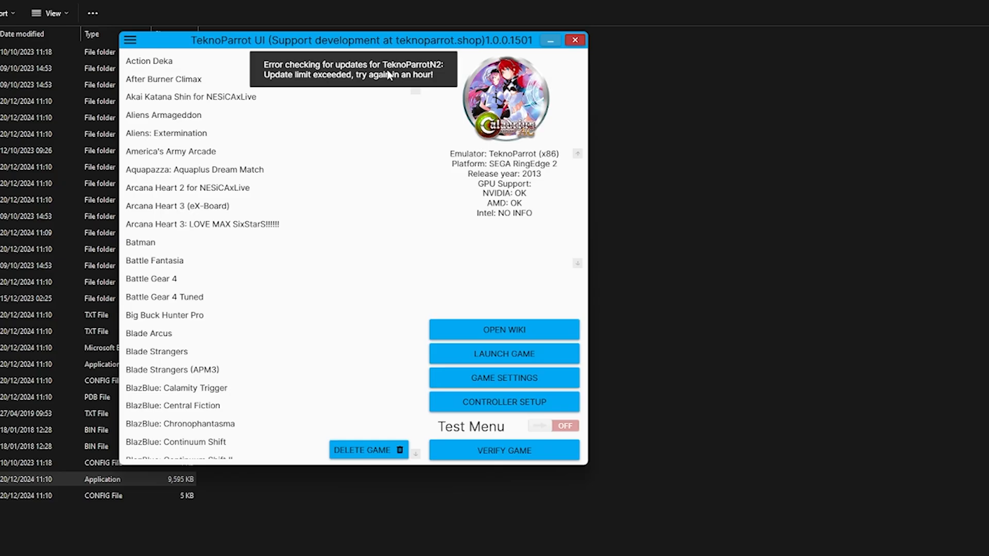
mouse_move(443, 149)
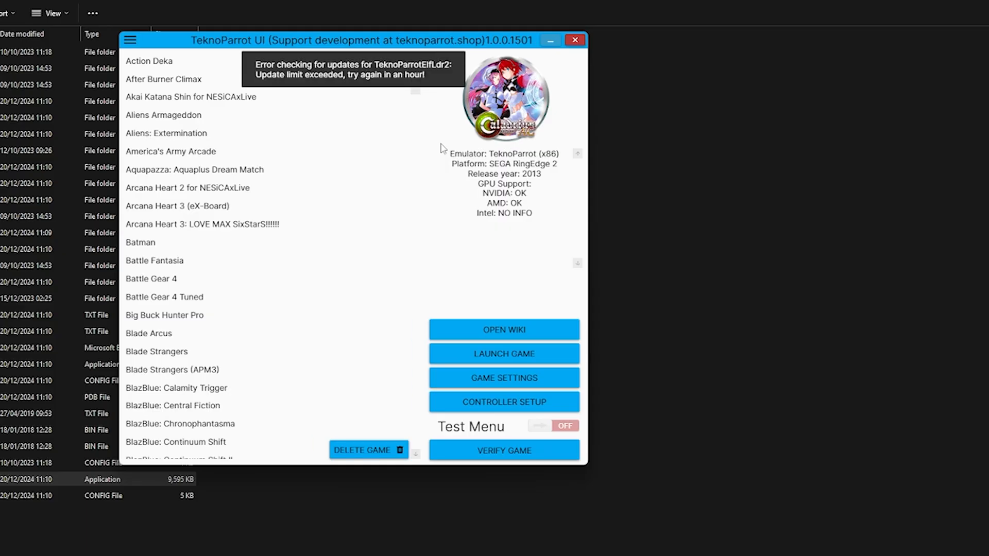
click(140, 242)
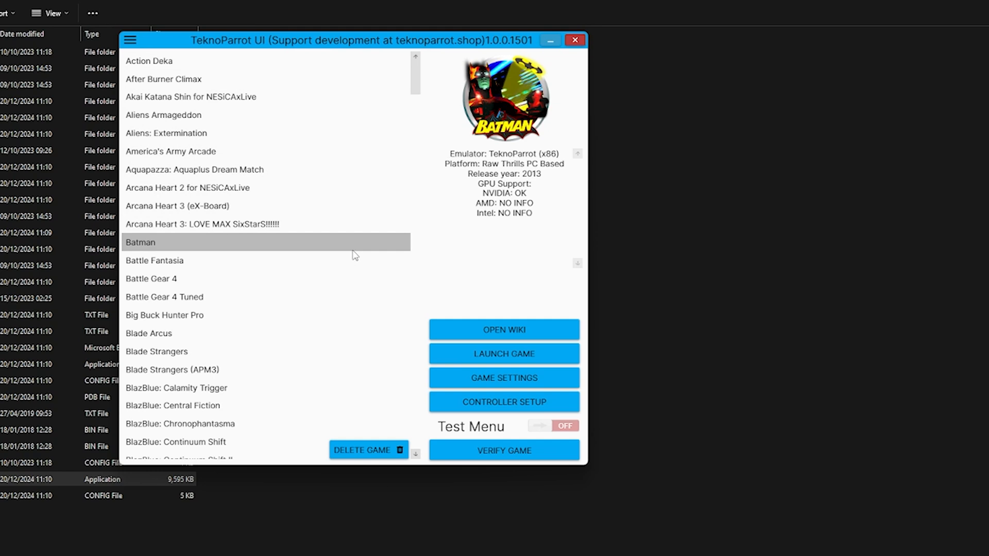
mouse_move(322, 50)
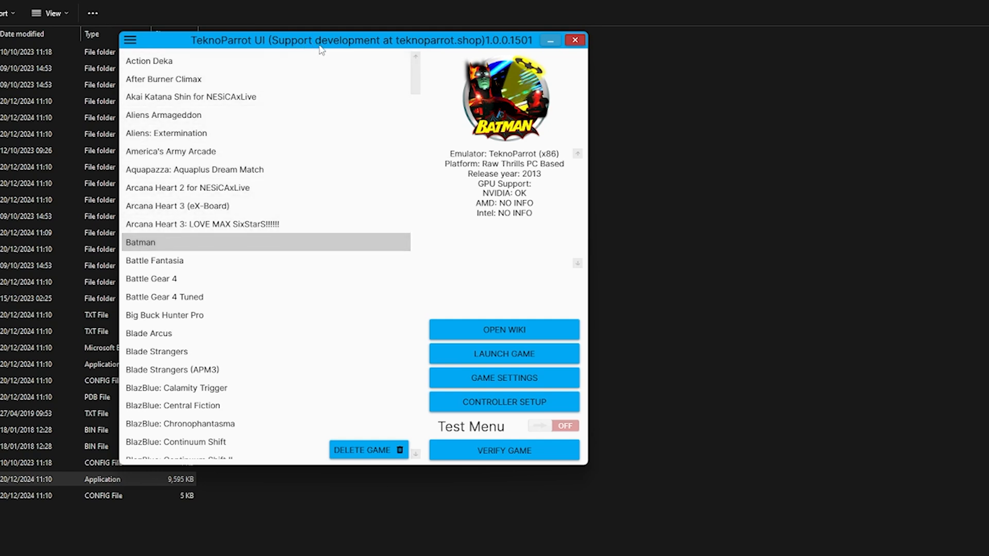
mouse_move(360, 56)
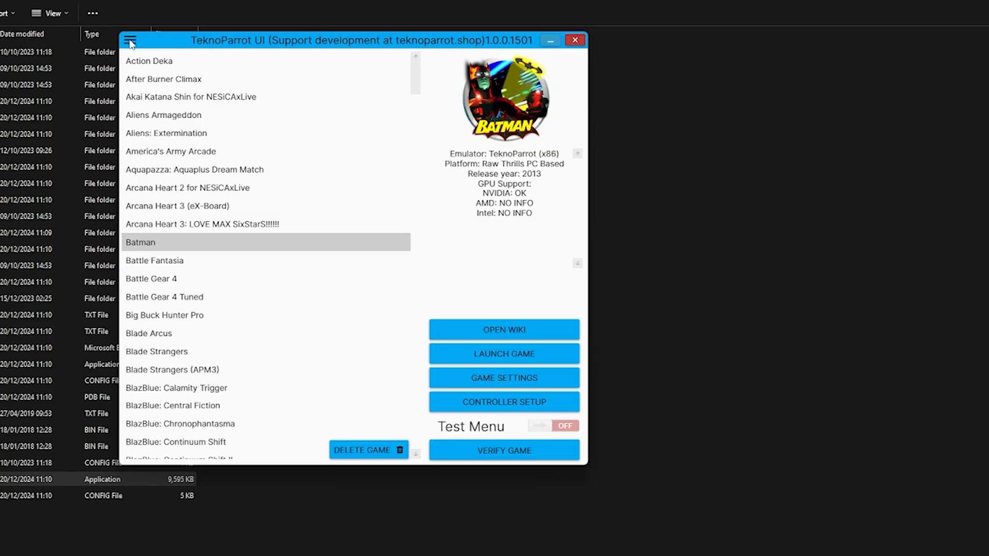
Step: Use the hamburger menu to reach the component update list with all updates ticked
click(131, 40)
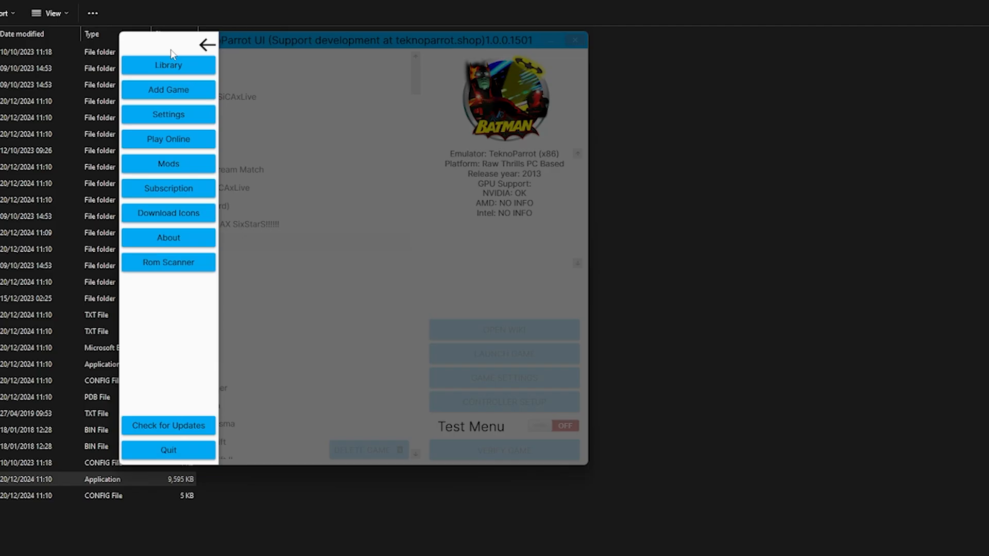
mouse_move(323, 290)
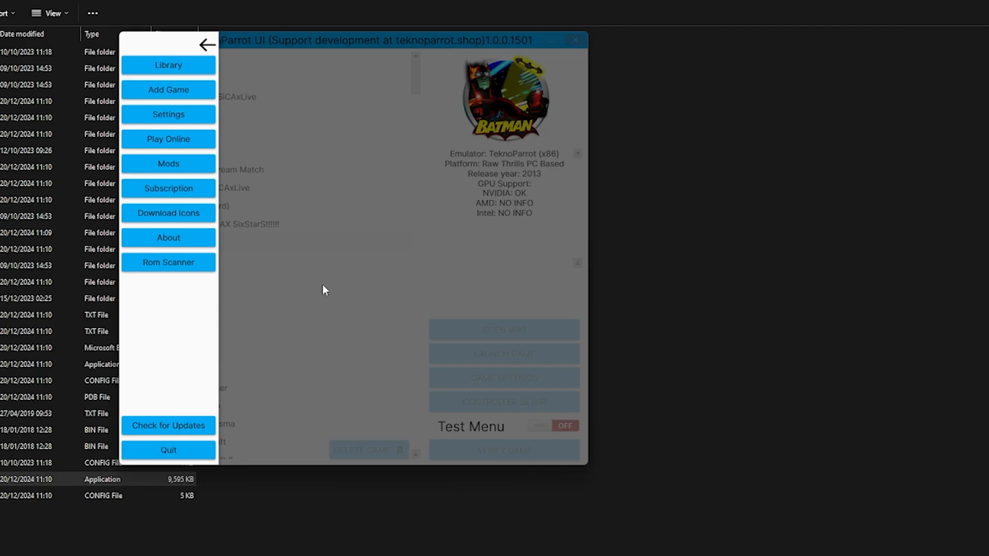
click(167, 426)
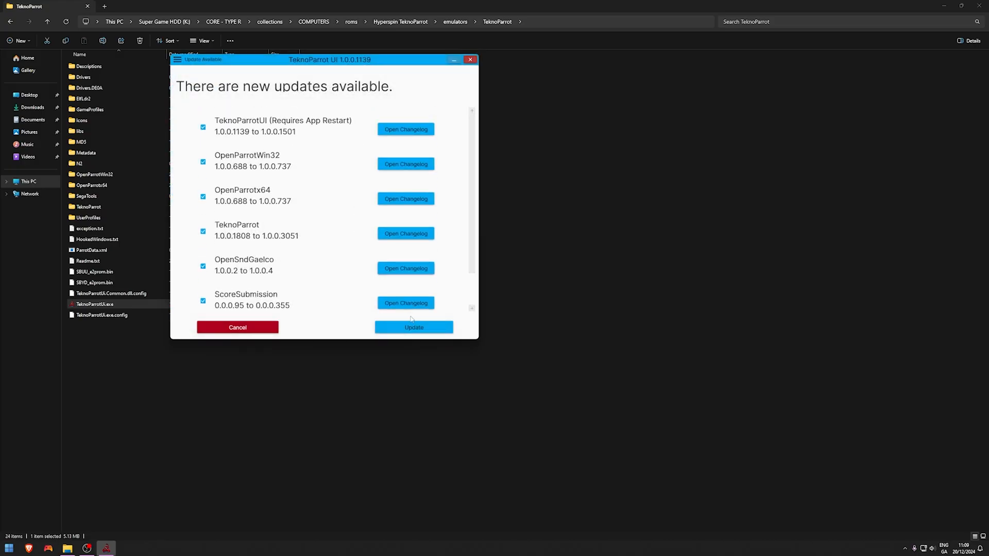
Step: Install all listed updates, dismiss the error report and relaunch TeknoParrot UI at version 1.0.0.1501
click(414, 327)
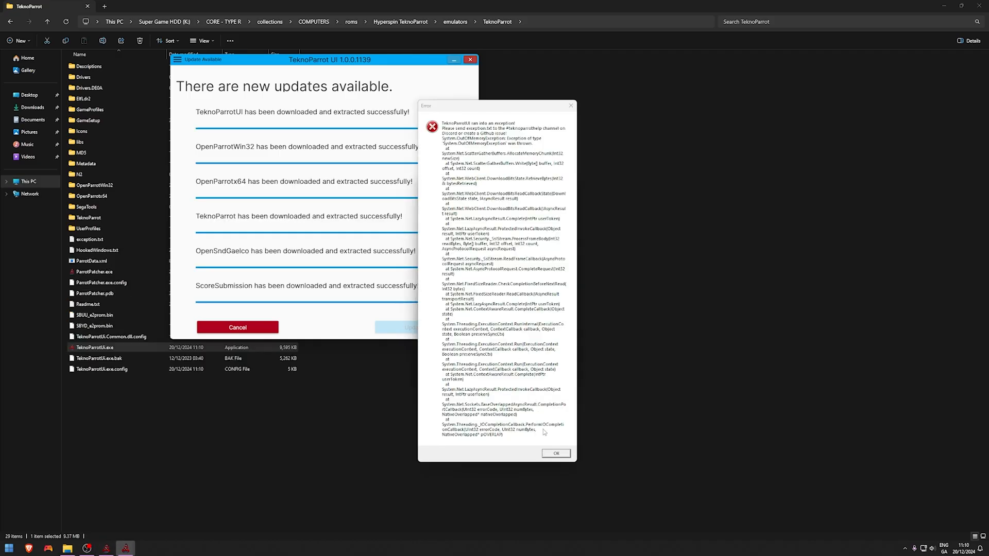
click(554, 453)
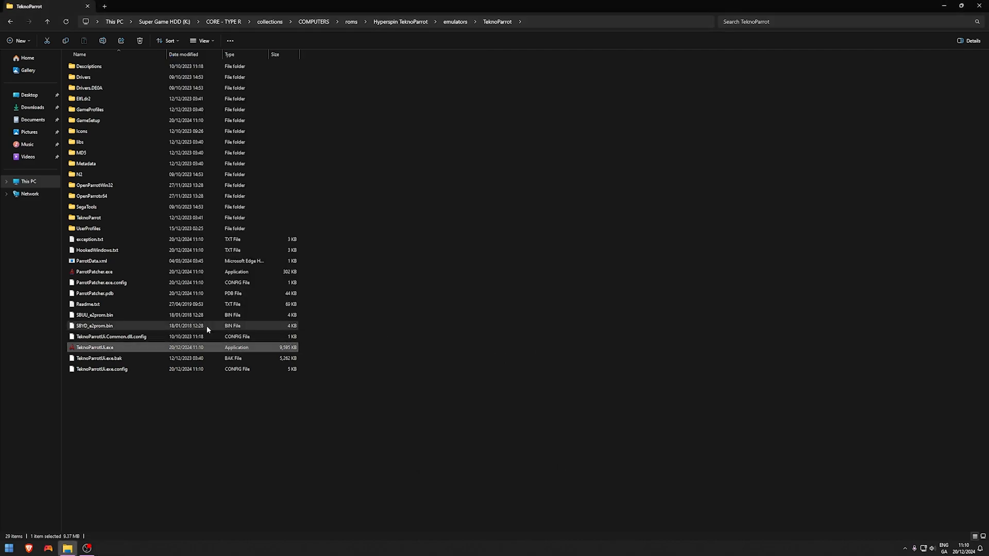
double_click(93, 347)
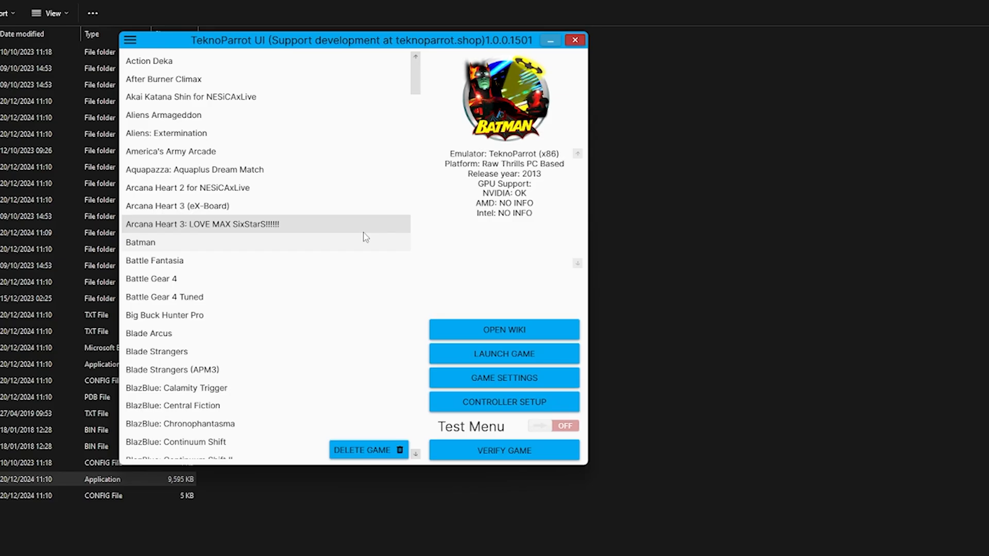
mouse_move(328, 264)
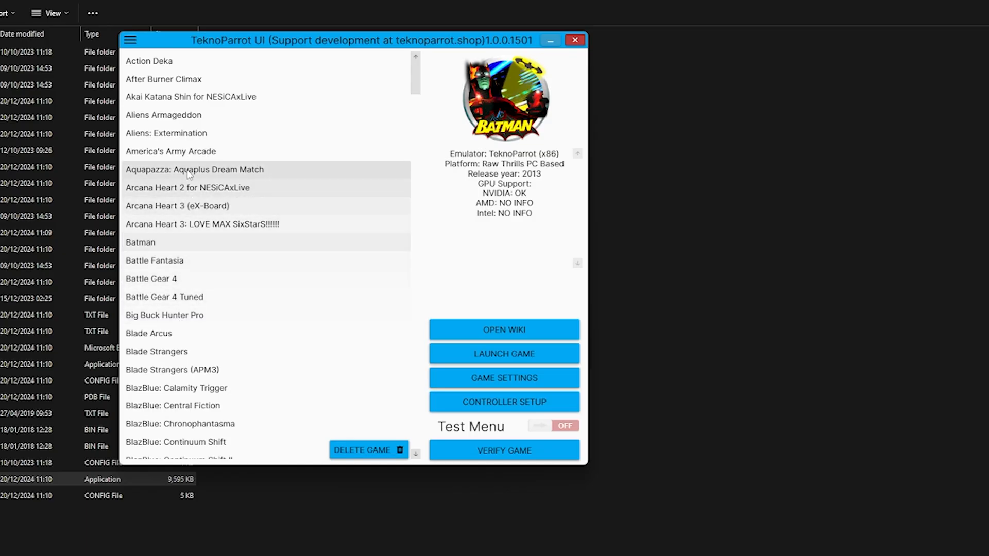
click(140, 242)
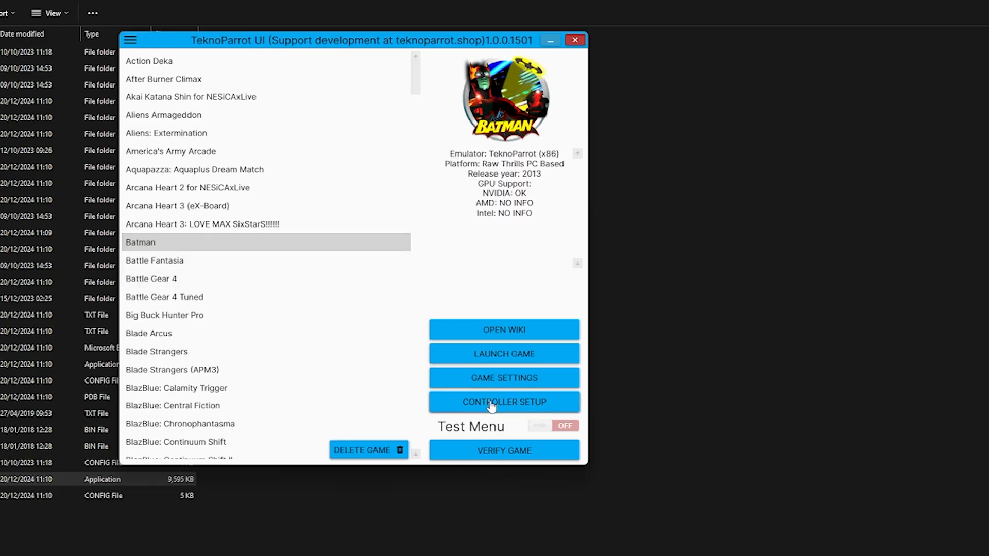
click(503, 401)
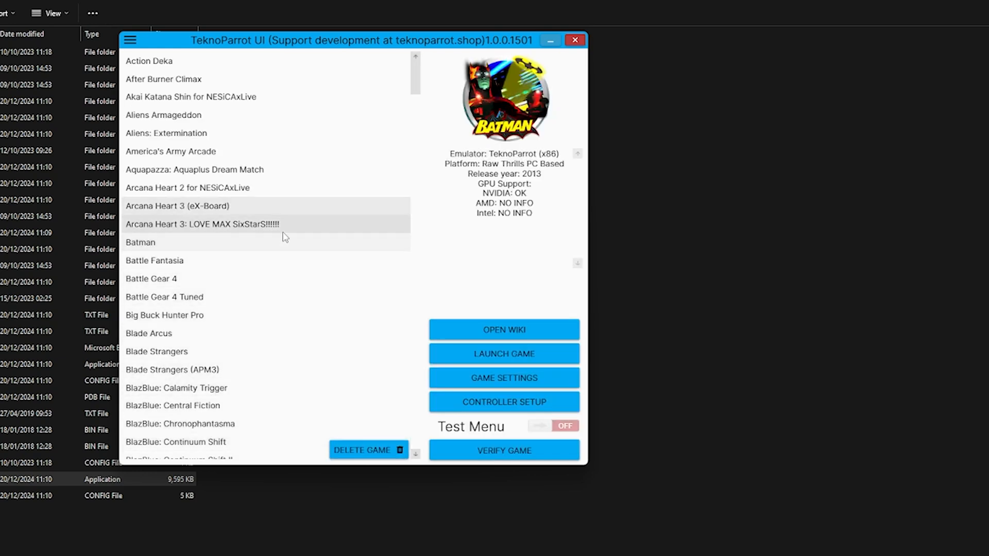
Step: Select Blade Strangers (APM3), then Arcana Heart 2 for NESiCAxLive, and scroll down past Batman
click(172, 370)
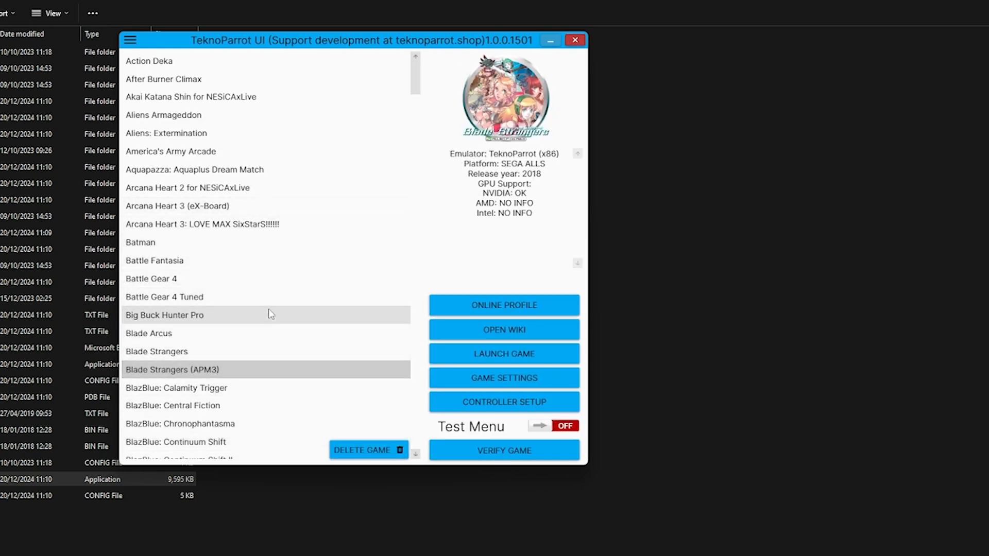
click(187, 188)
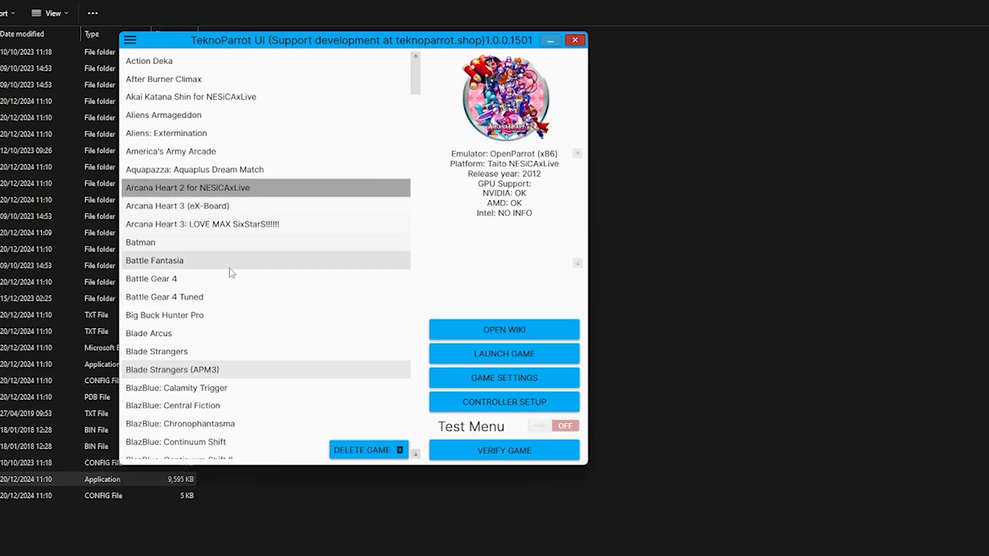
scroll(down, 3)
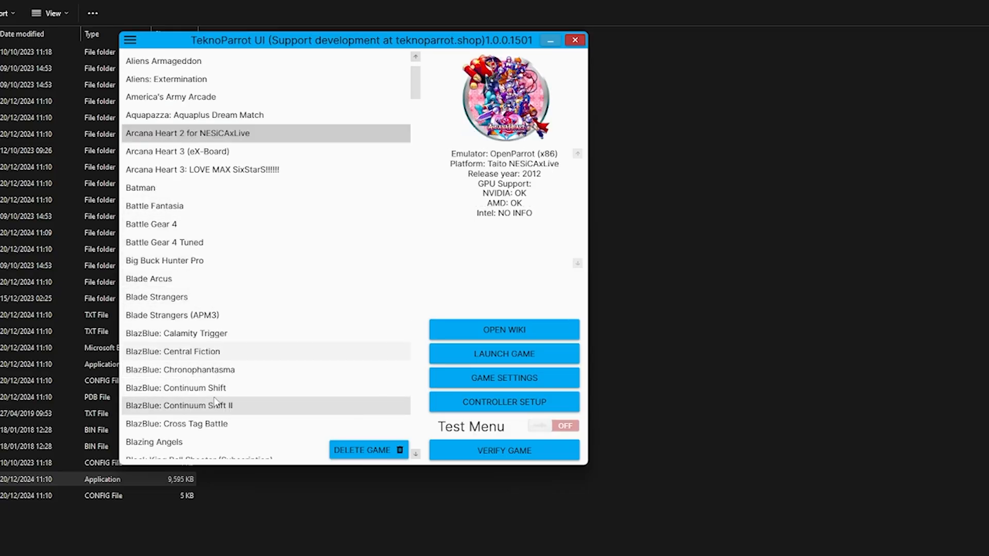
scroll(down, 3)
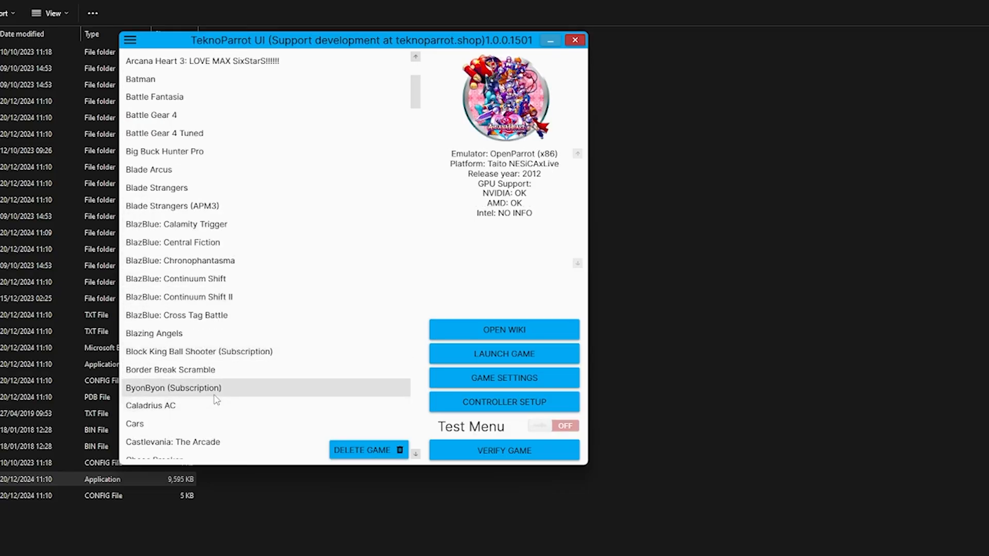